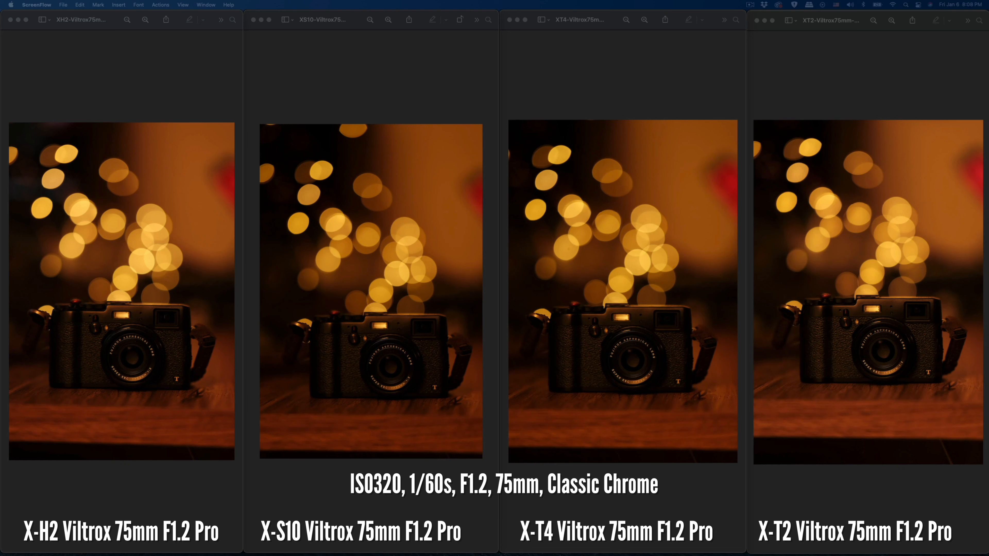
mouse_move(663, 334)
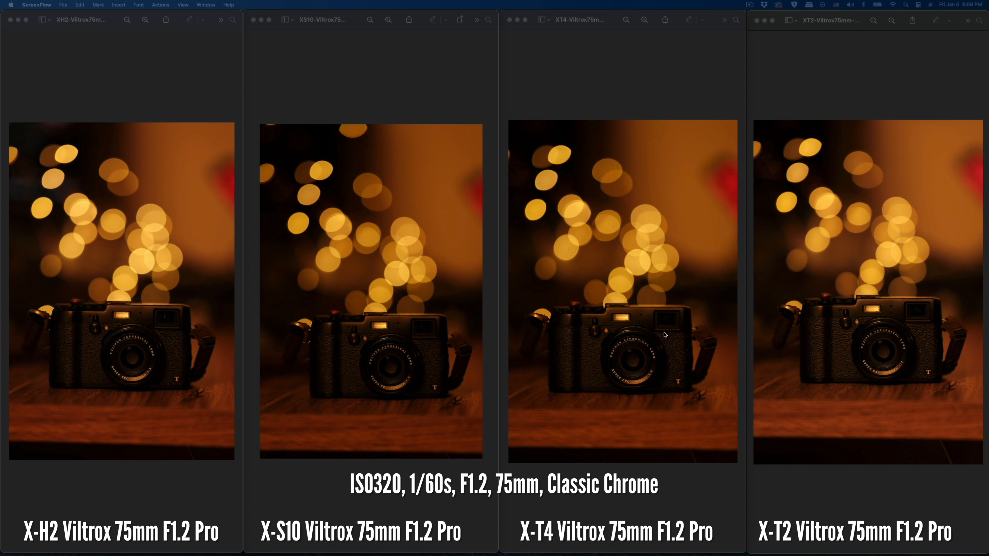
mouse_move(53, 497)
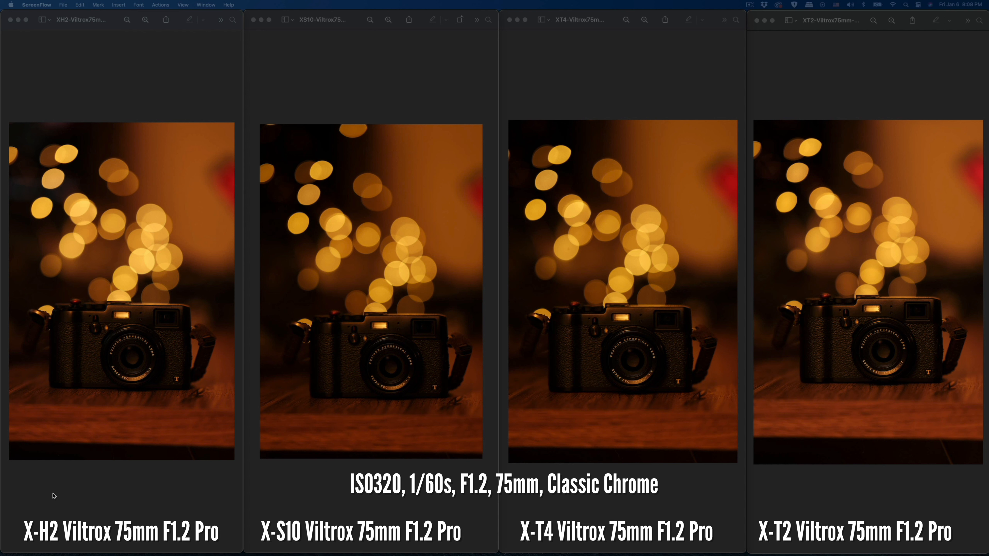
mouse_move(660, 480)
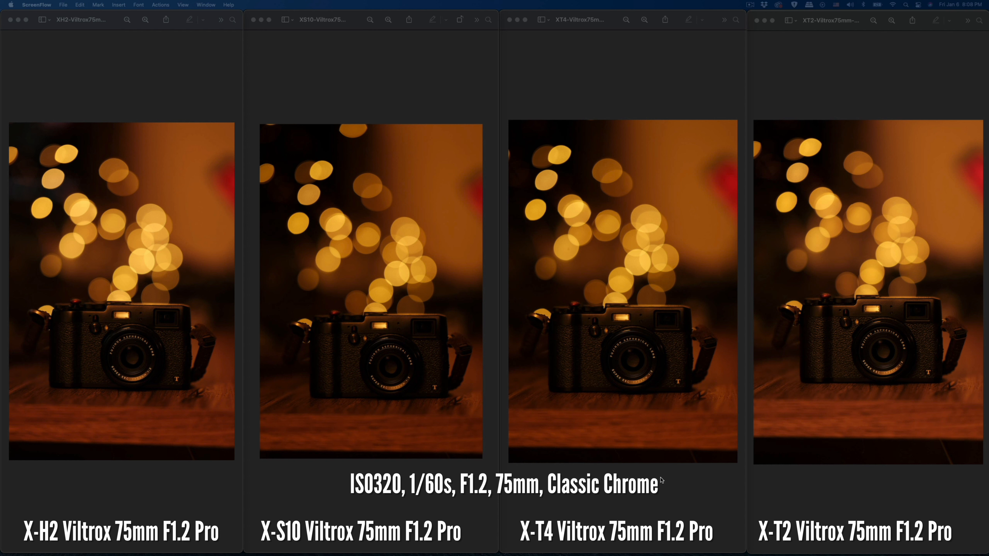
mouse_move(341, 422)
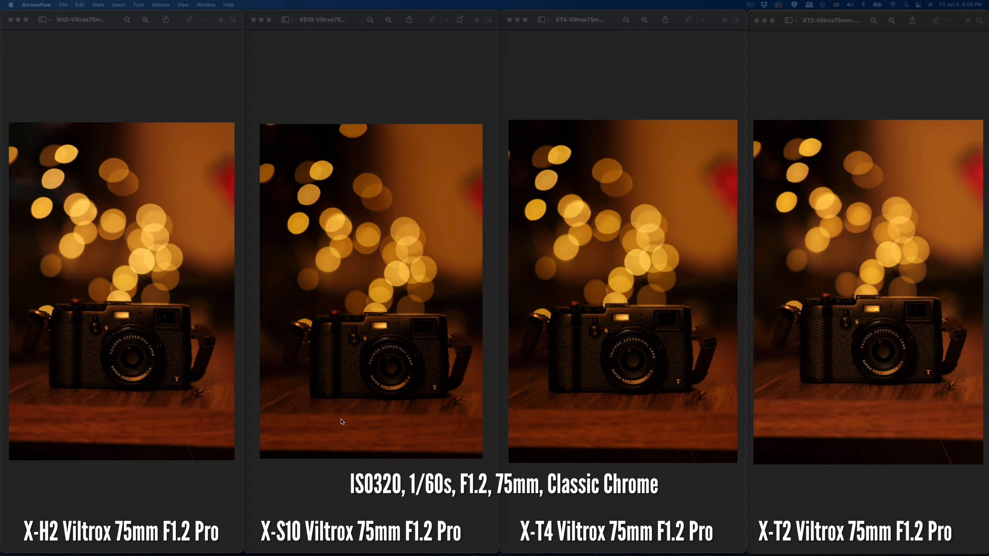
mouse_move(307, 365)
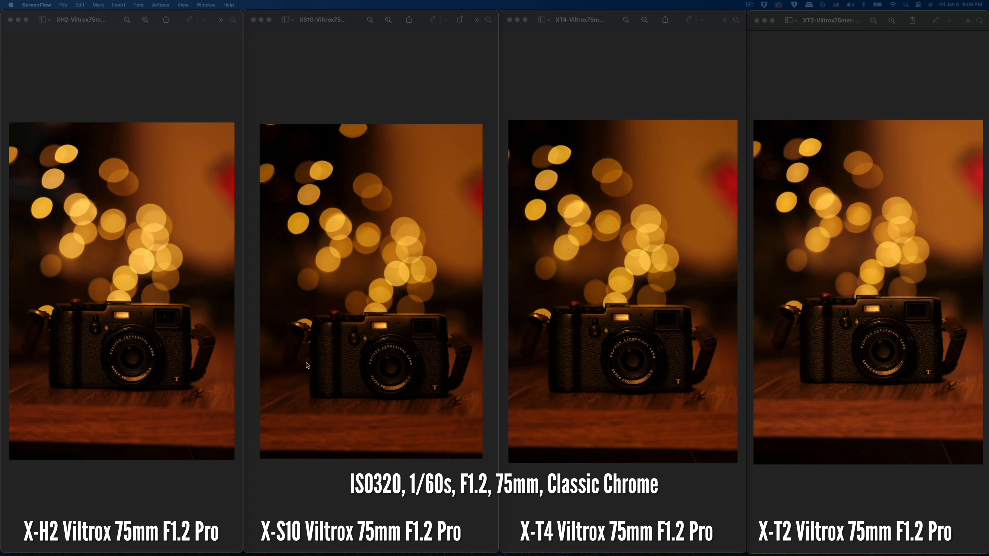
mouse_move(560, 358)
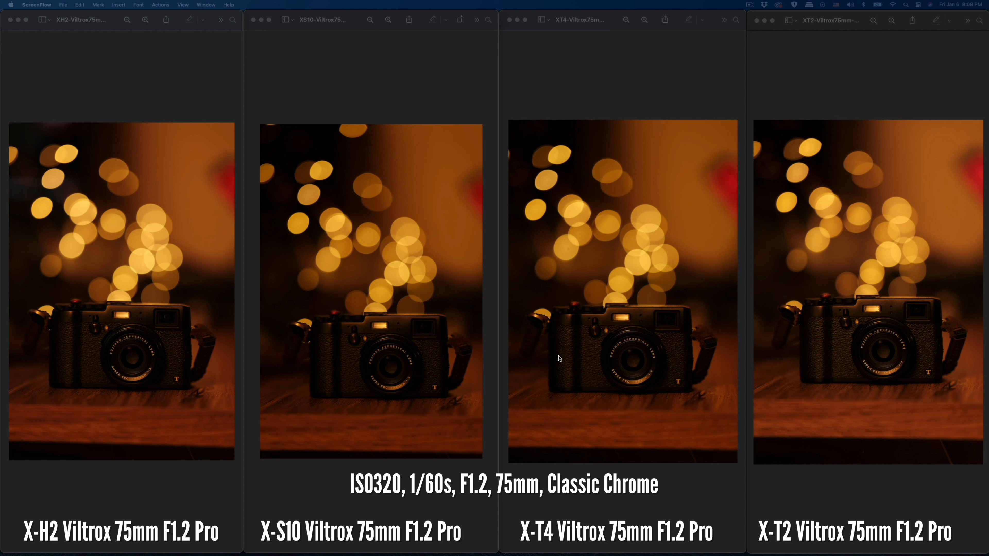
mouse_move(810, 340)
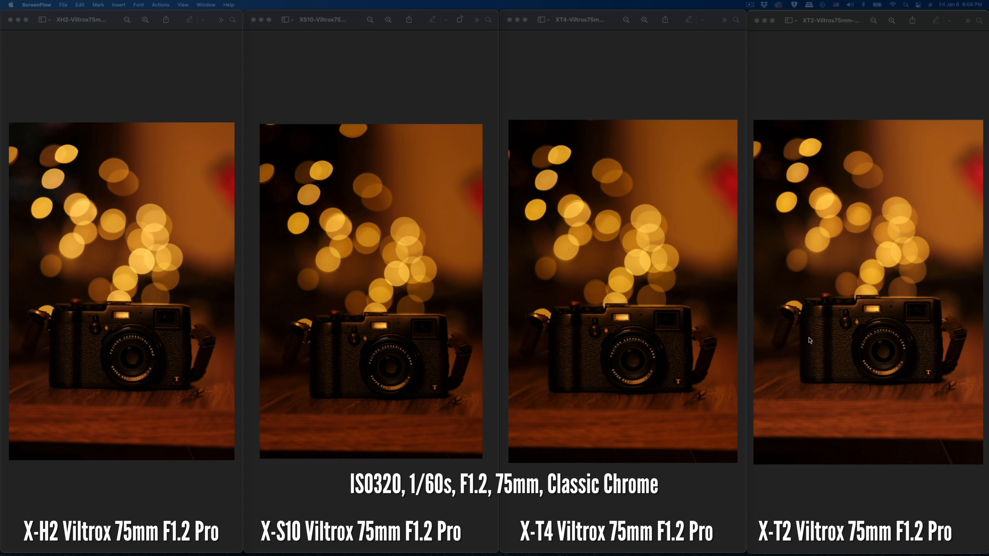
mouse_move(418, 407)
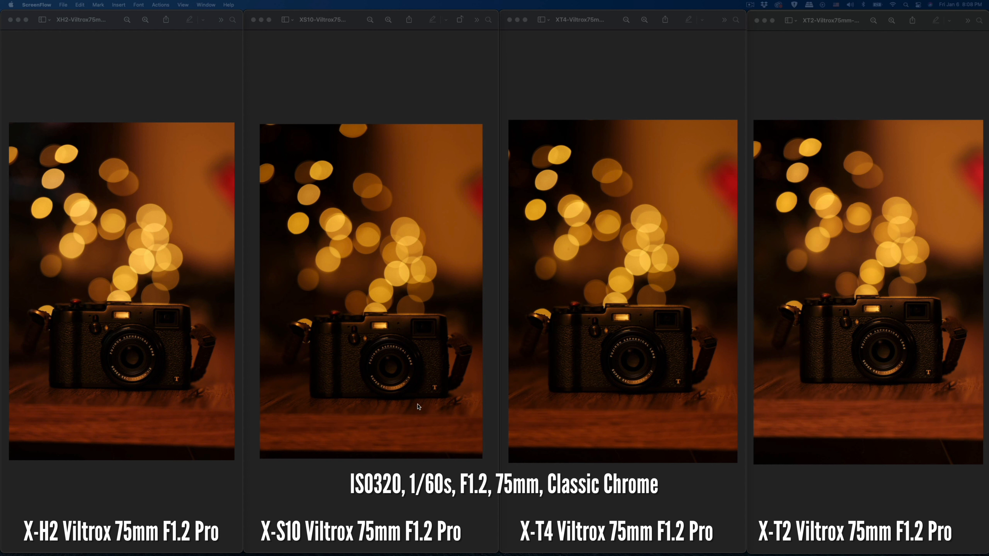
mouse_move(206, 438)
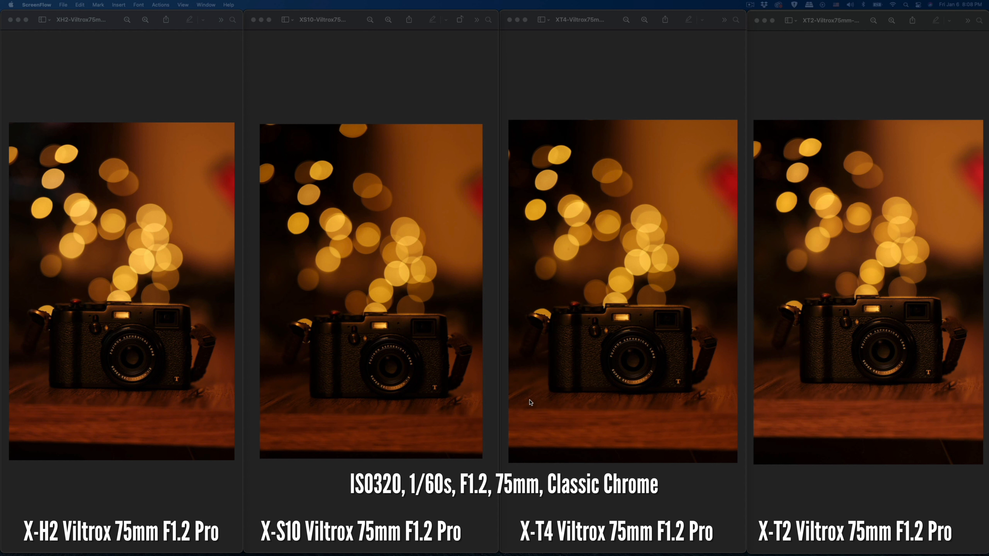
mouse_move(595, 399)
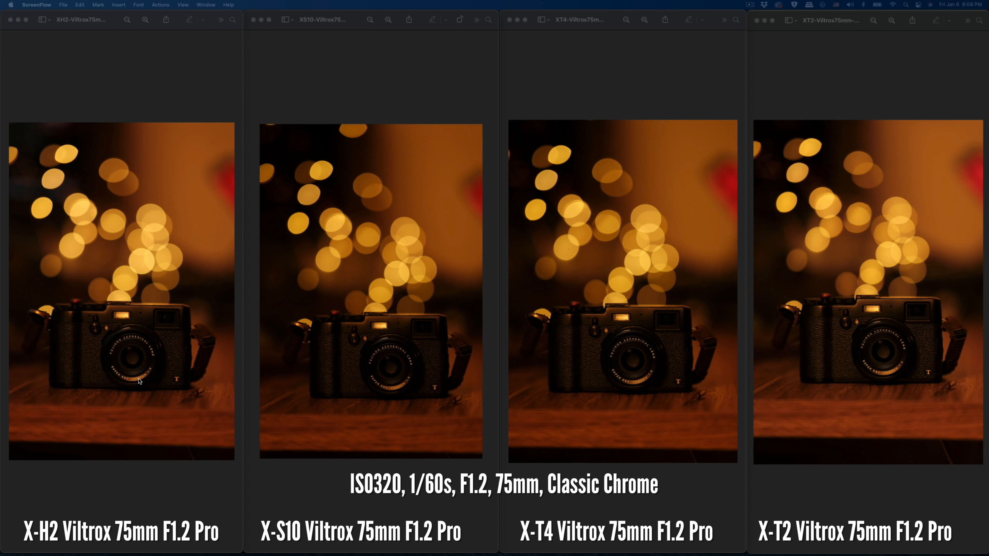
mouse_move(123, 377)
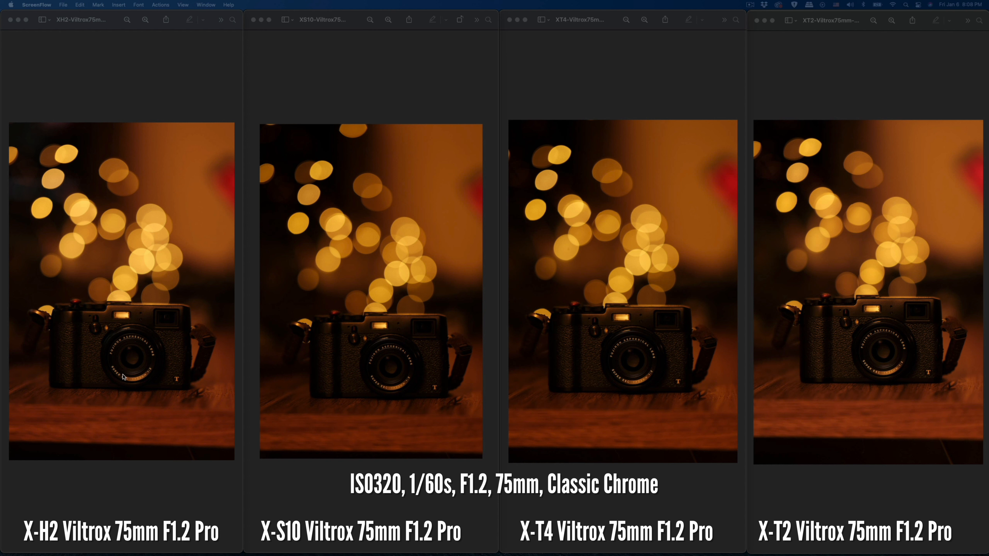
mouse_move(138, 372)
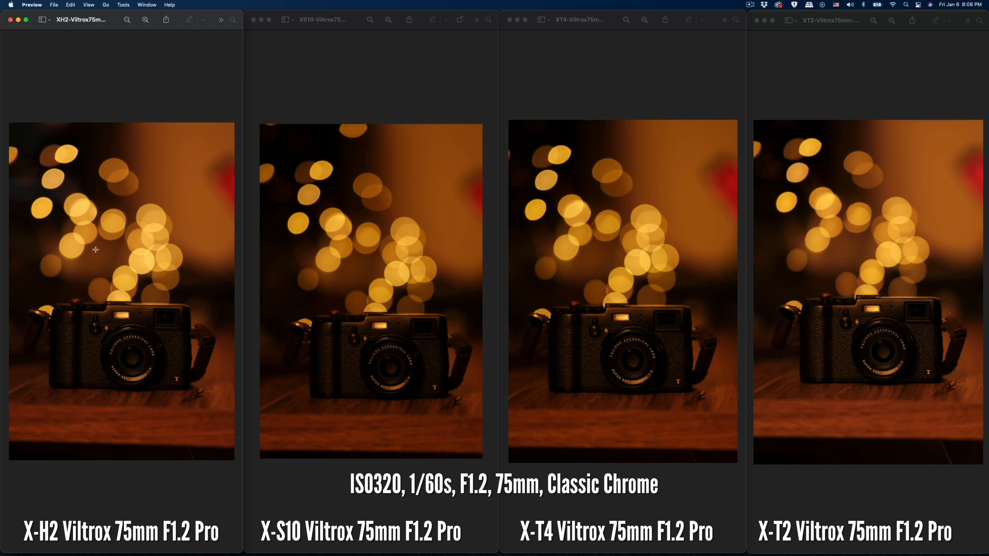
mouse_move(419, 287)
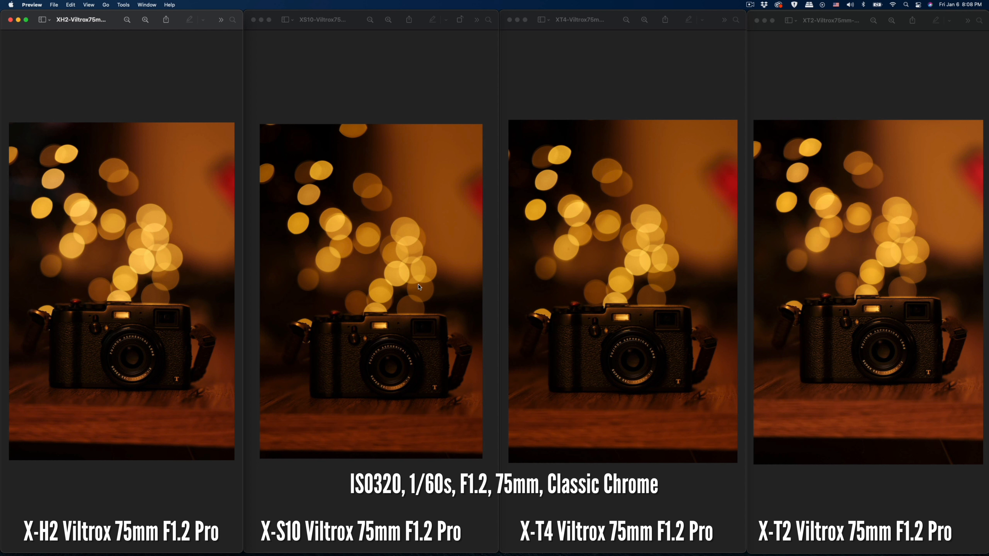
mouse_move(844, 249)
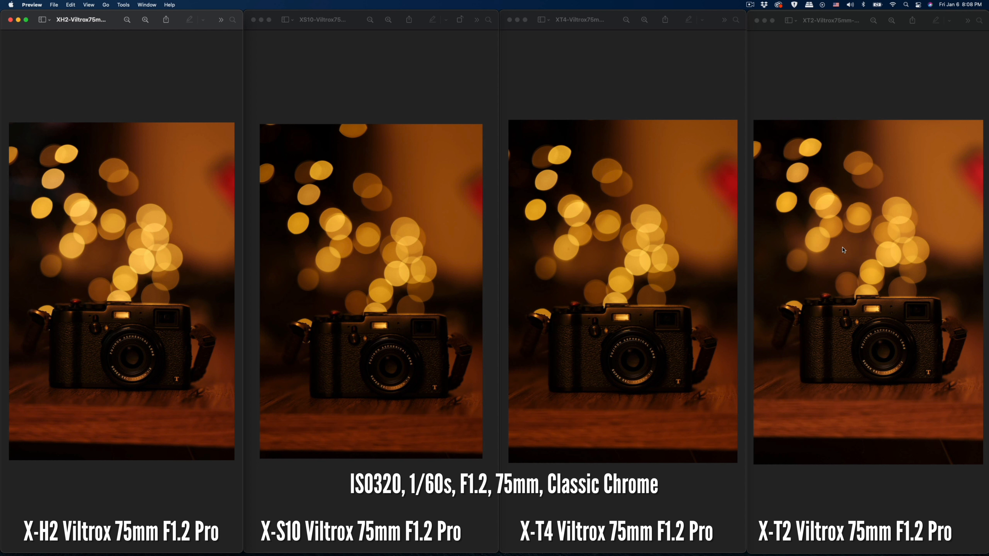
mouse_move(322, 294)
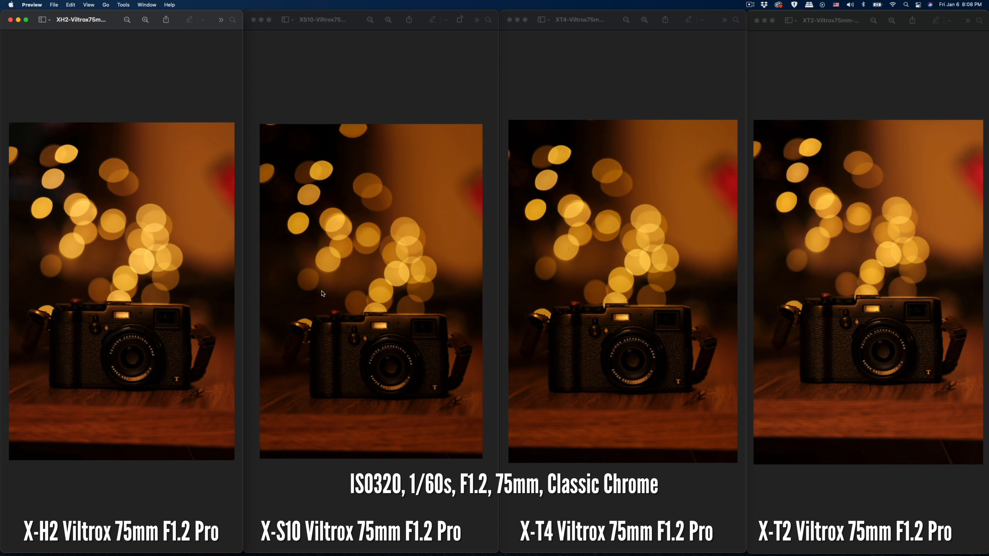
mouse_move(157, 278)
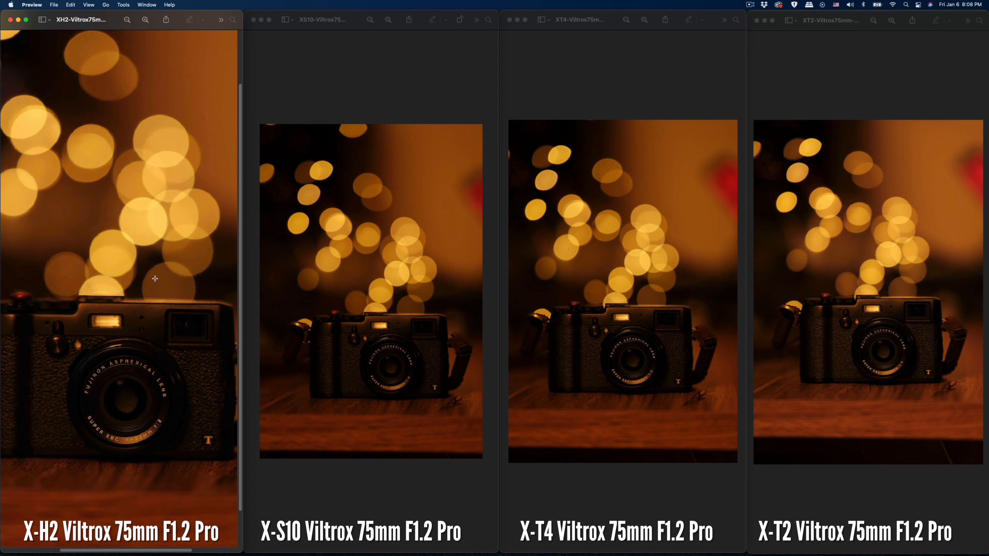
scroll(down, 3)
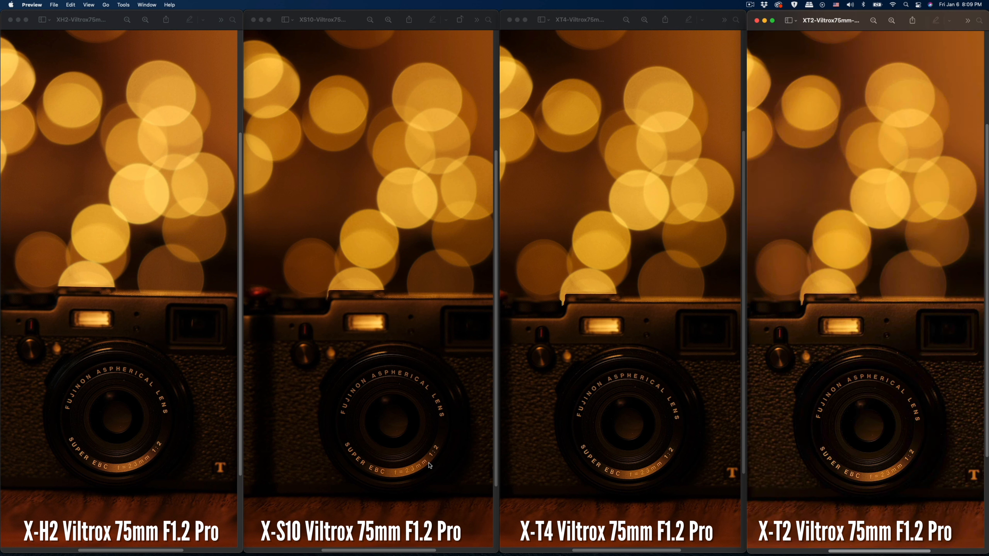
mouse_move(120, 380)
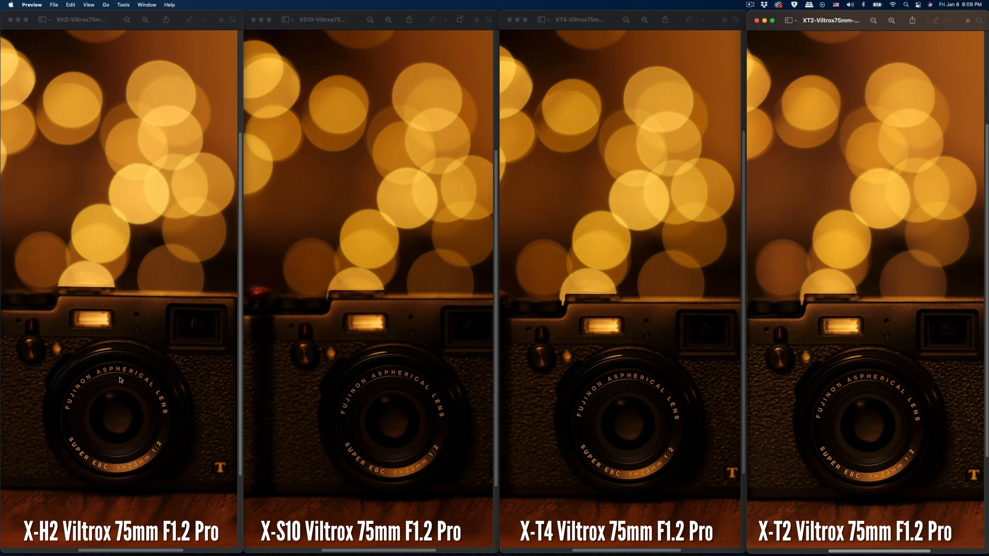
mouse_move(106, 466)
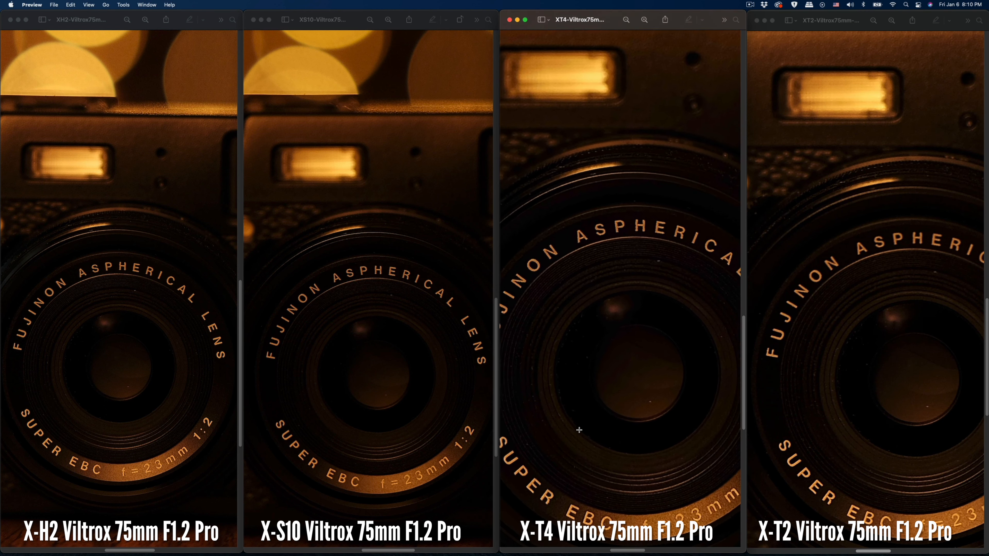
- Zoom the X-H2 and X-S10 shots out to the flash area and fit X-T4/X-T2 whole
scroll(down, 3)
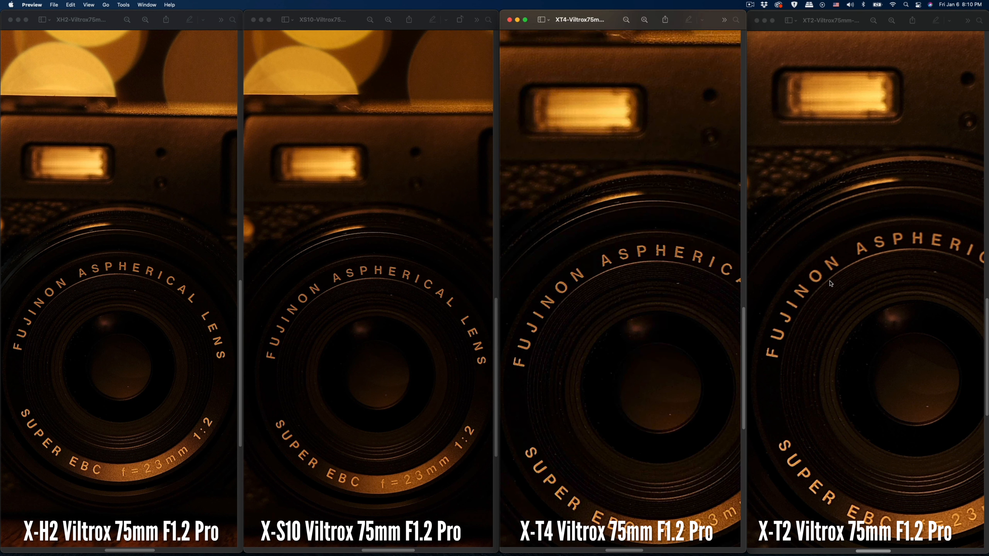
click(378, 331)
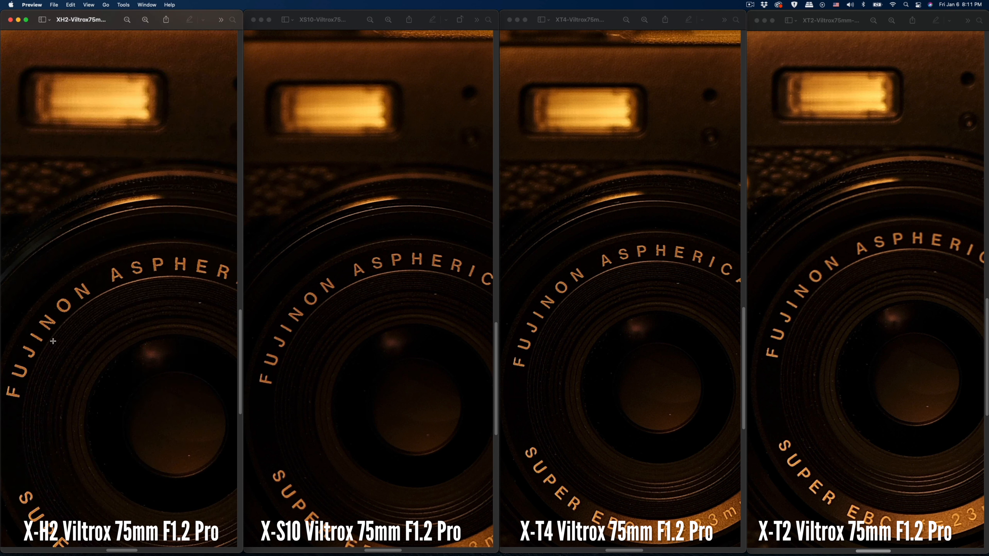
mouse_move(123, 281)
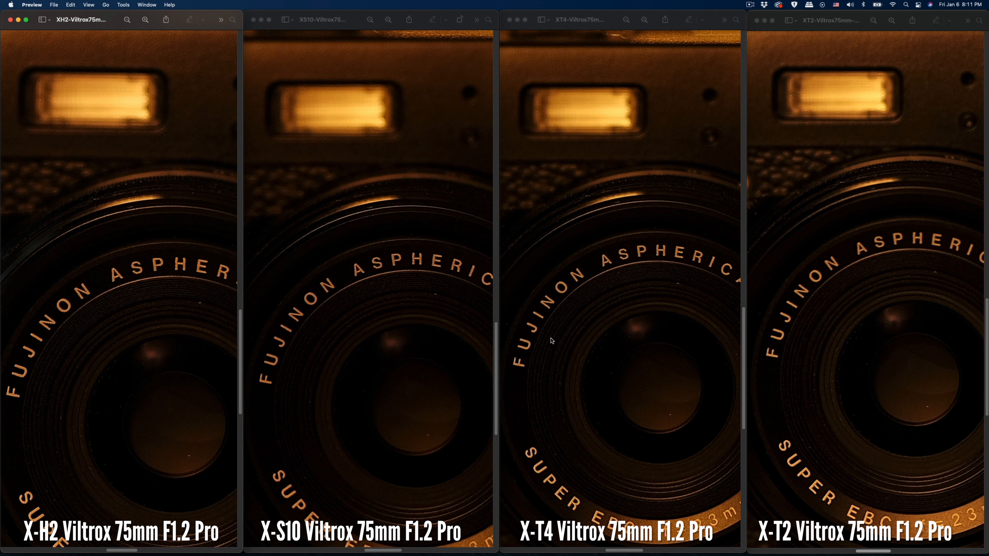
mouse_move(533, 341)
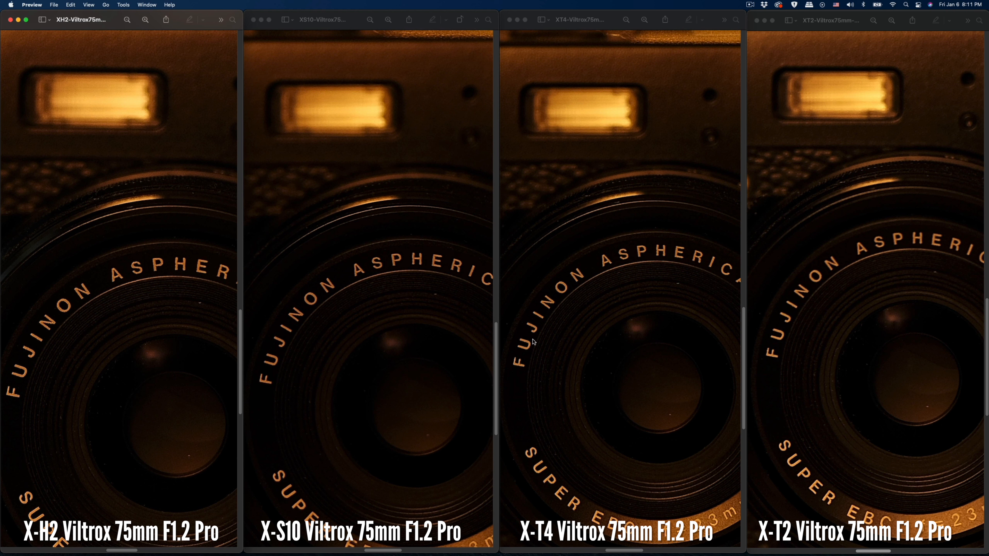
mouse_move(635, 236)
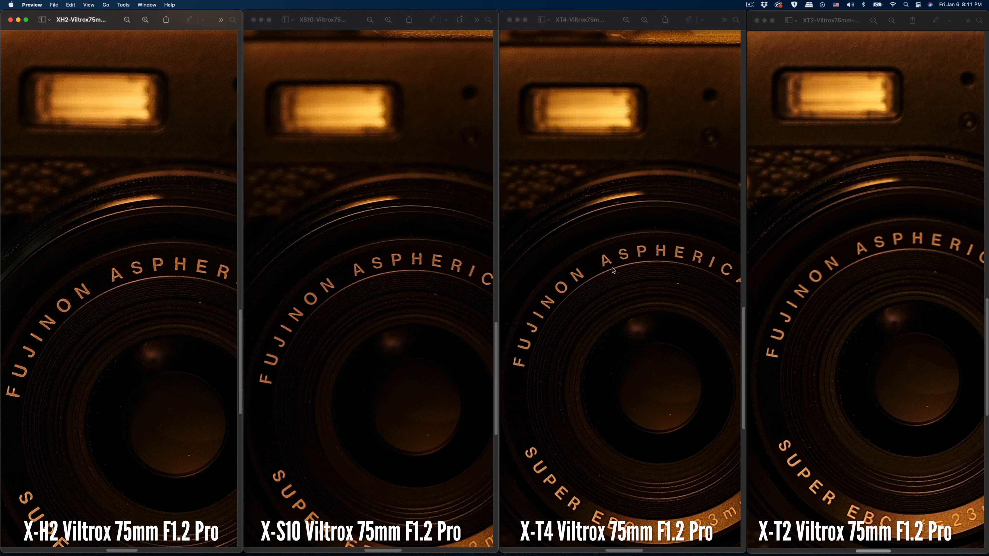
mouse_move(545, 328)
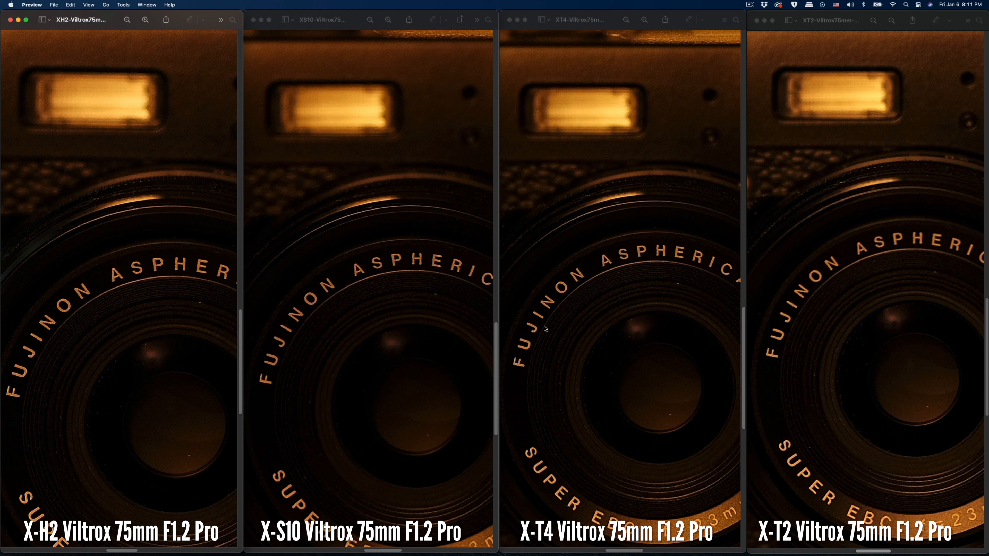
mouse_move(243, 143)
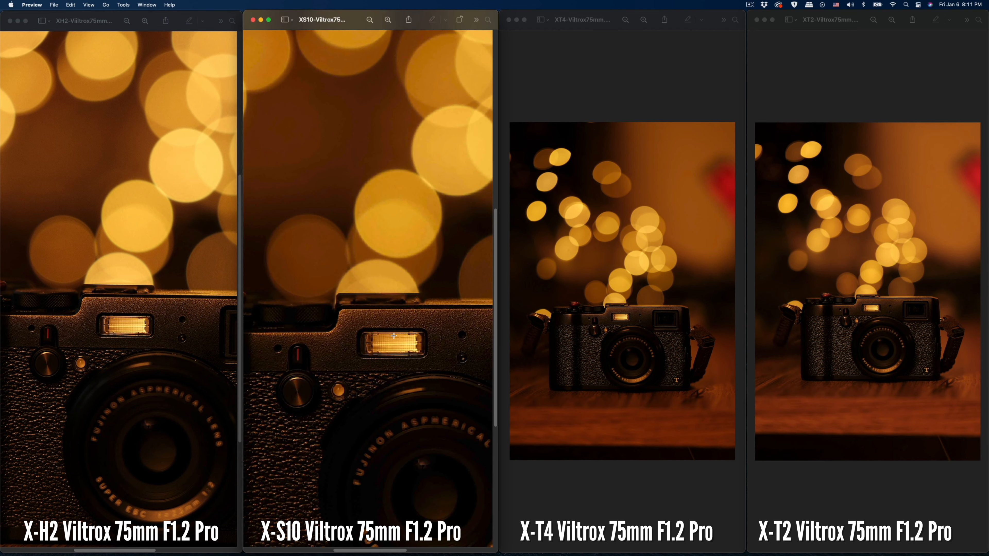
- Magnify the X-T4 and X-T2 photos onto the flash window and bokeh to match
scroll(down, 3)
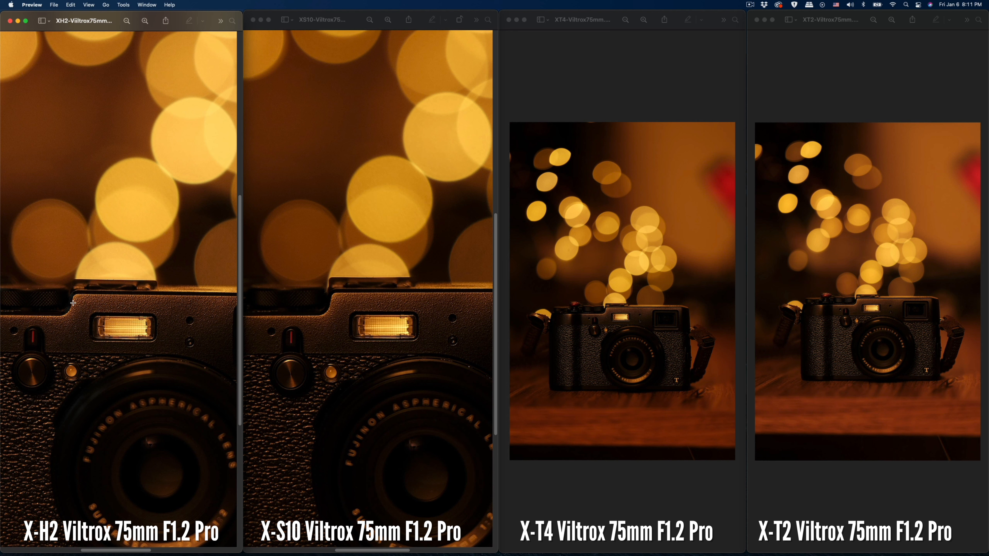
mouse_move(599, 319)
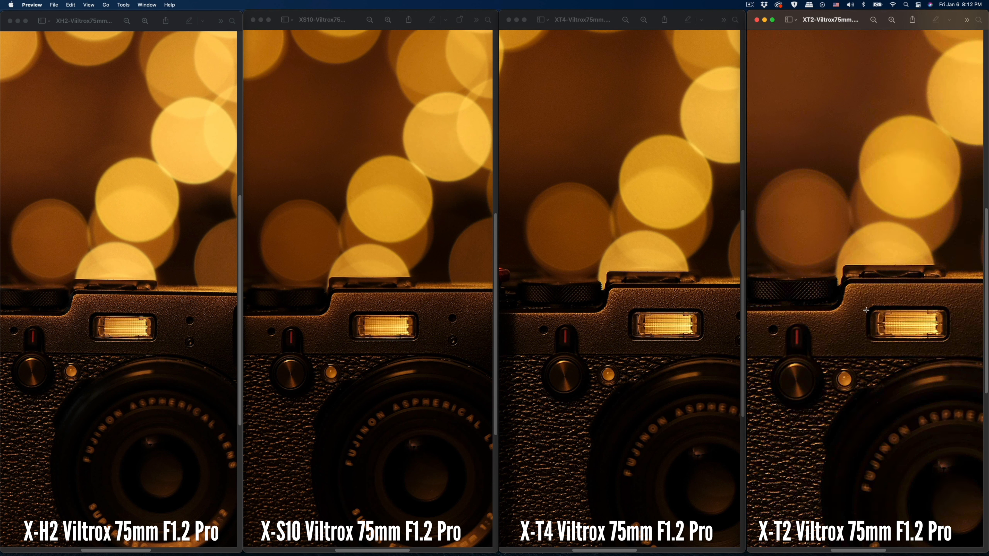
mouse_move(898, 297)
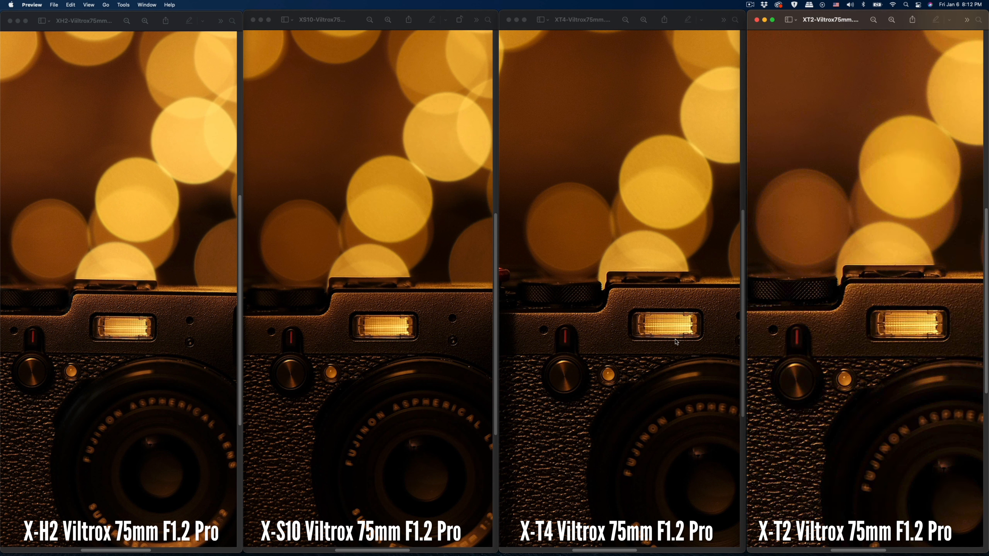
mouse_move(646, 306)
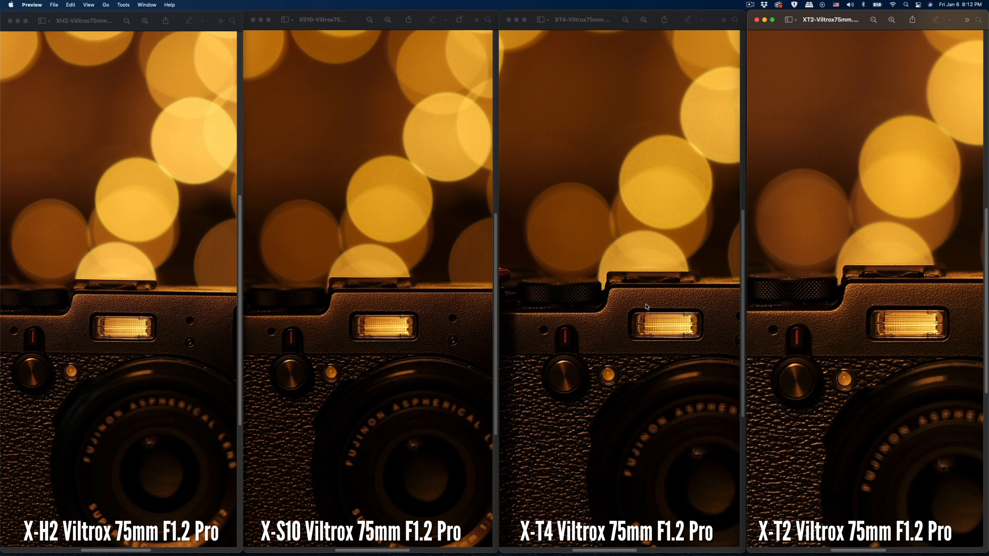
mouse_move(620, 314)
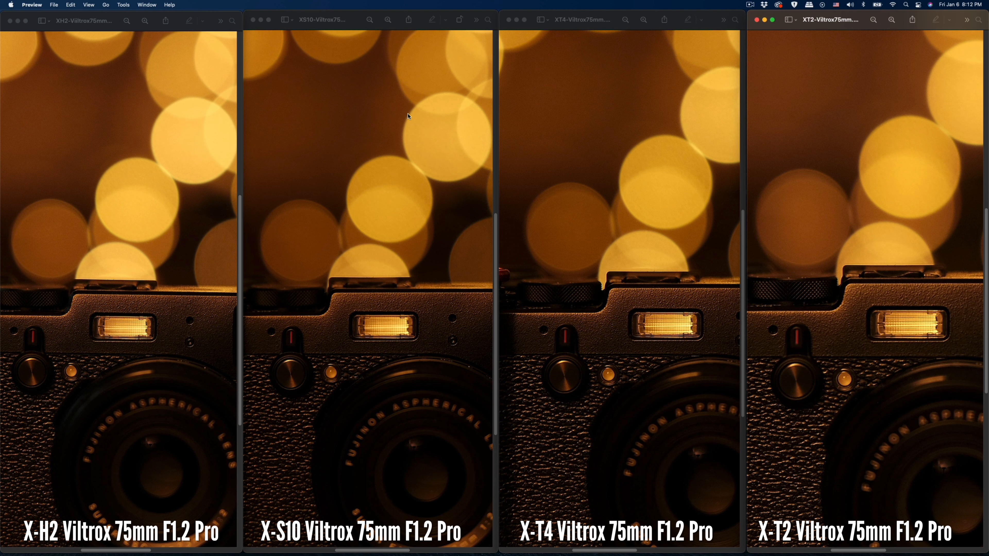
mouse_move(393, 145)
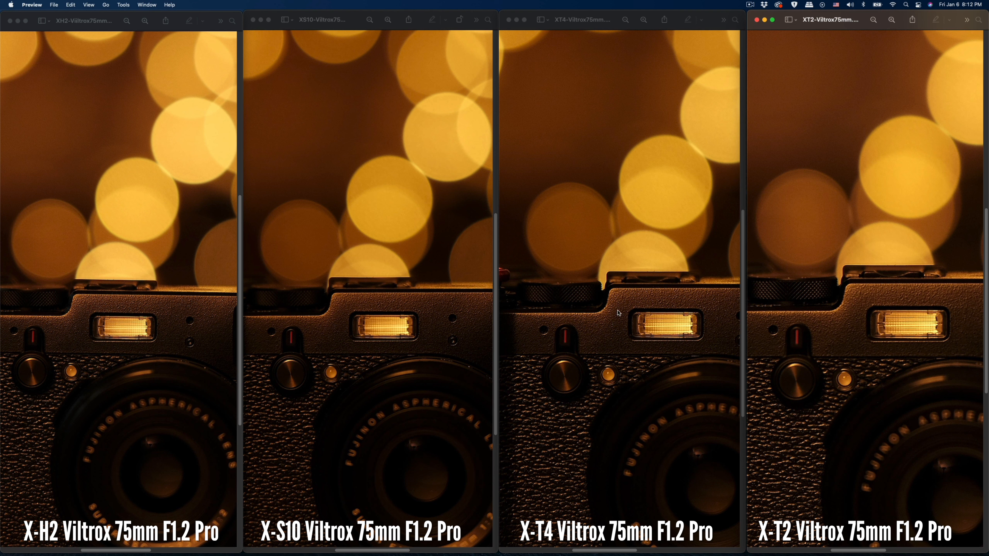
mouse_move(123, 310)
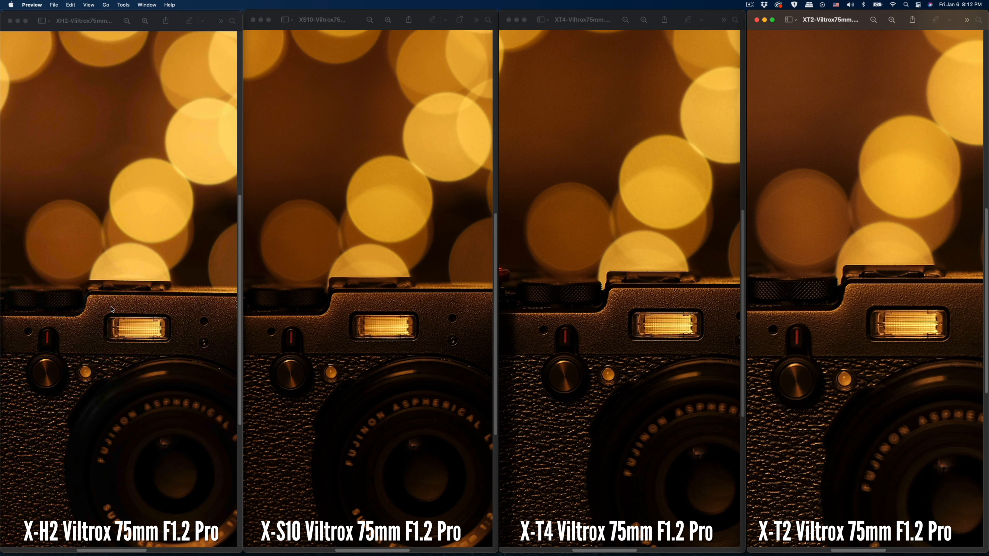
mouse_move(115, 359)
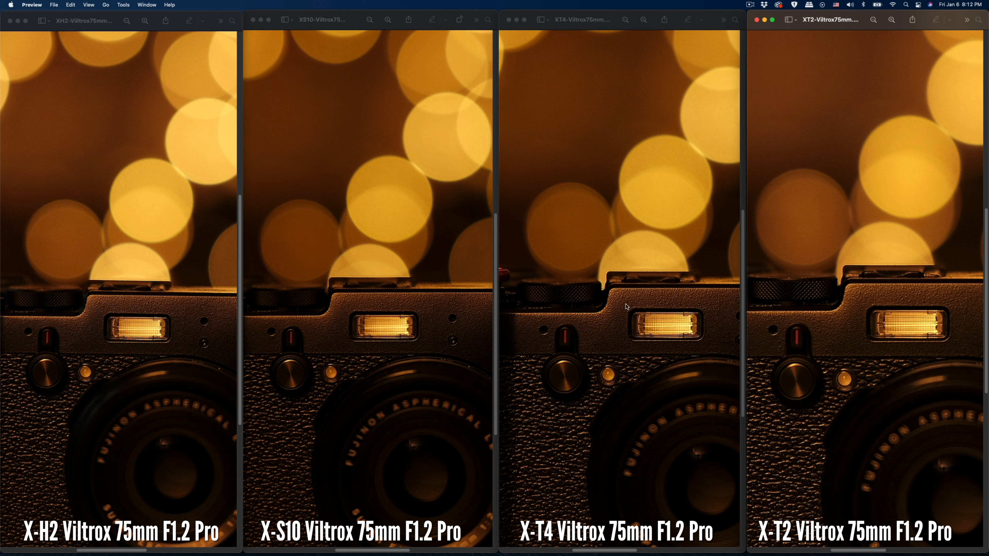
mouse_move(619, 320)
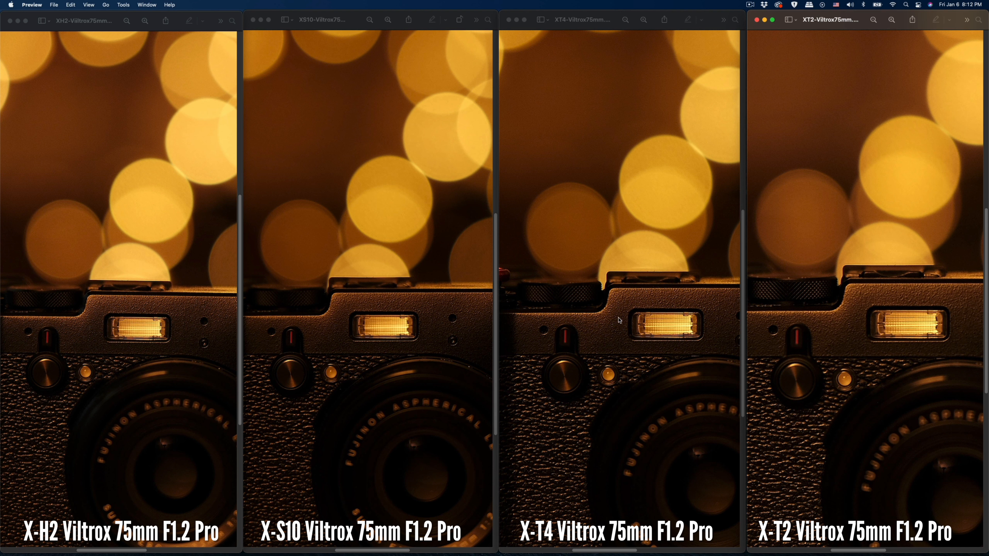
mouse_move(622, 329)
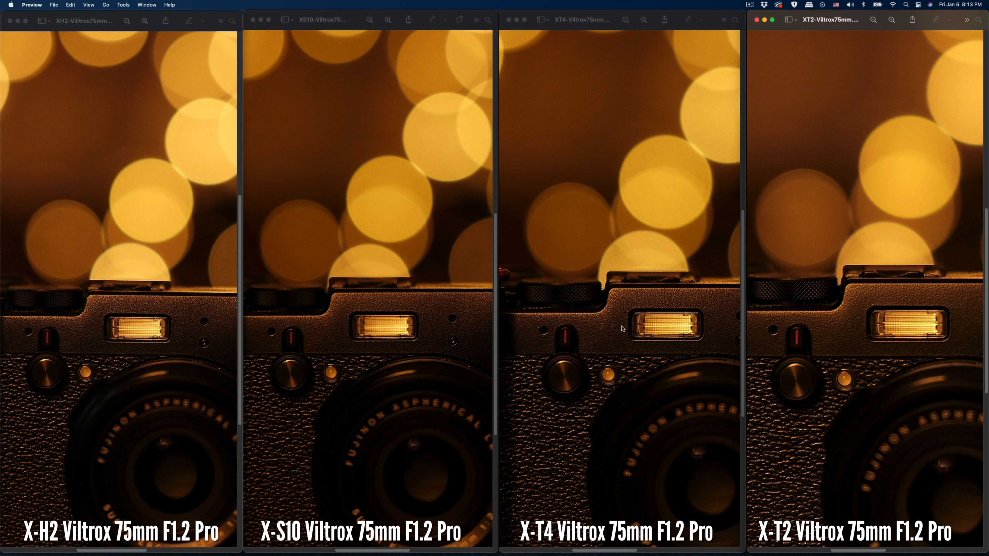
mouse_move(627, 308)
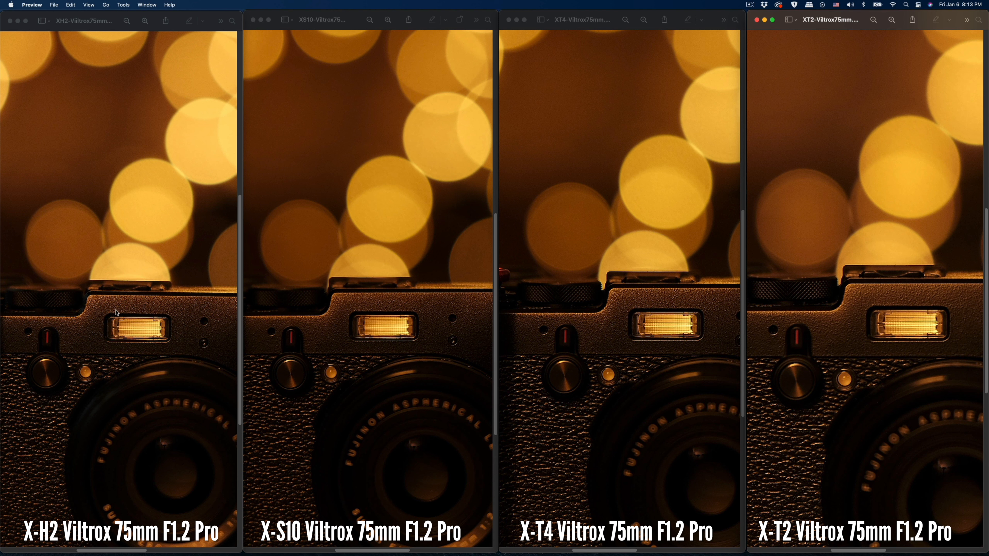
mouse_move(133, 310)
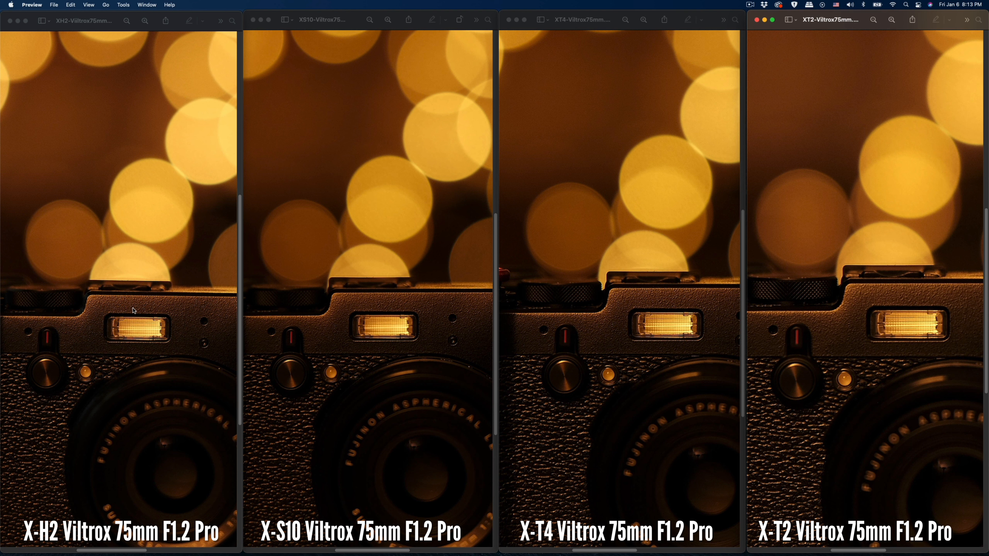
mouse_move(152, 309)
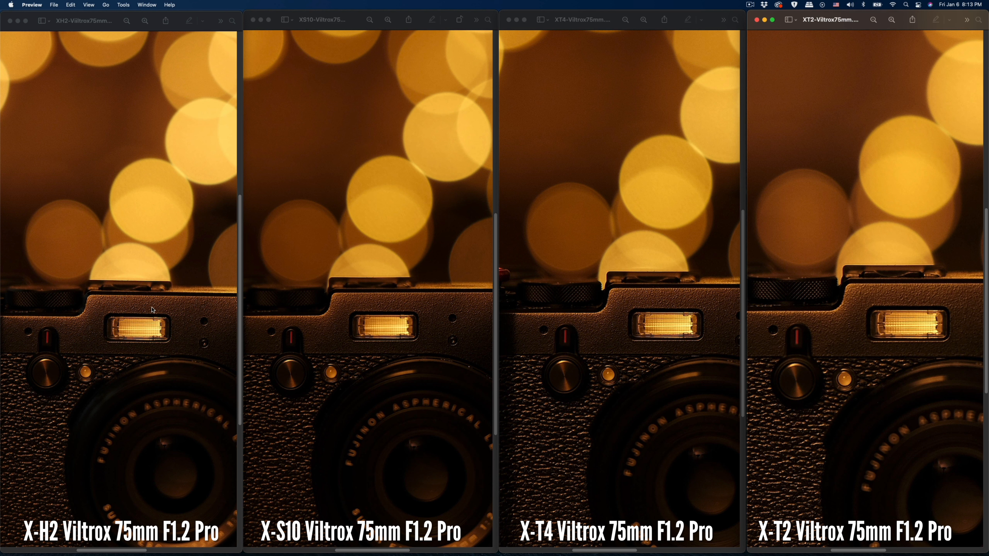
mouse_move(337, 324)
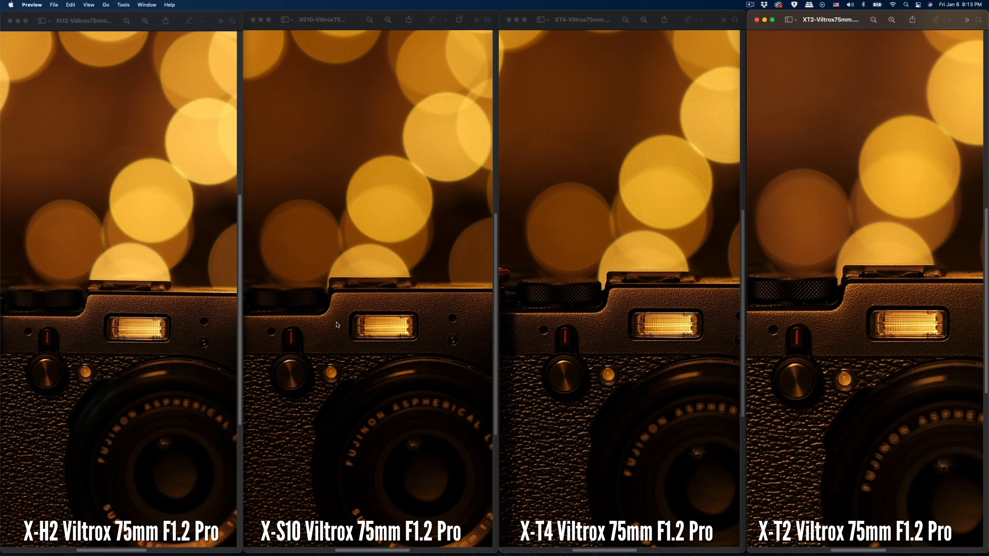
mouse_move(390, 309)
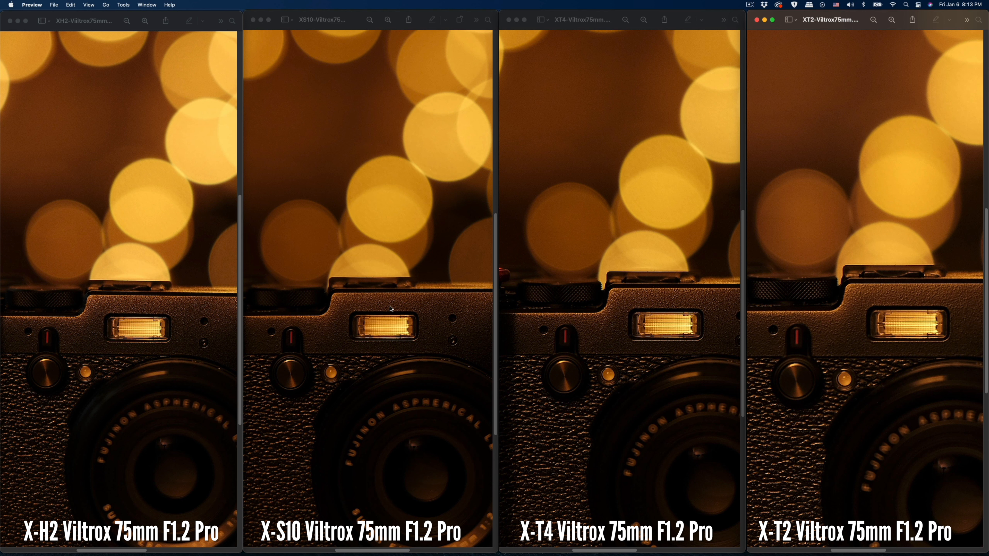
mouse_move(478, 311)
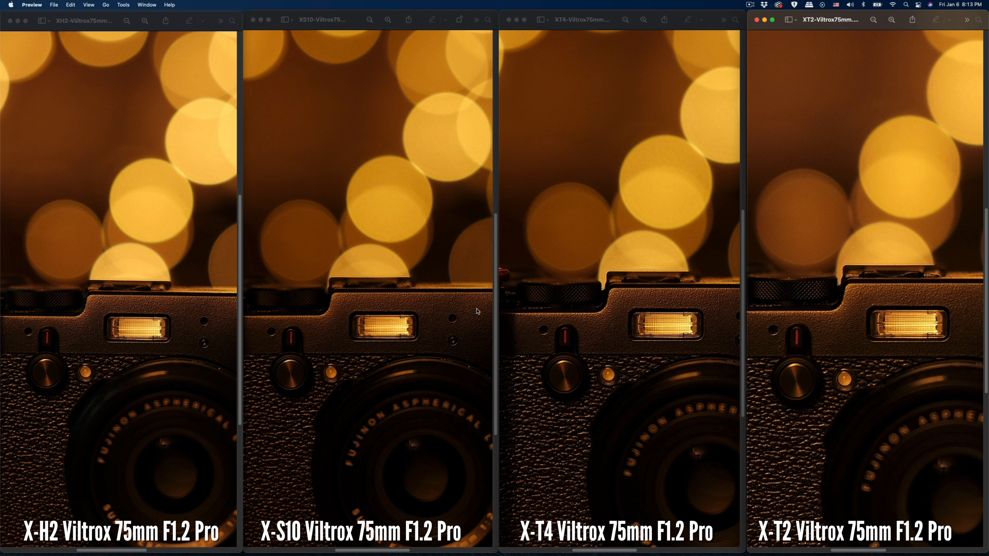
mouse_move(315, 311)
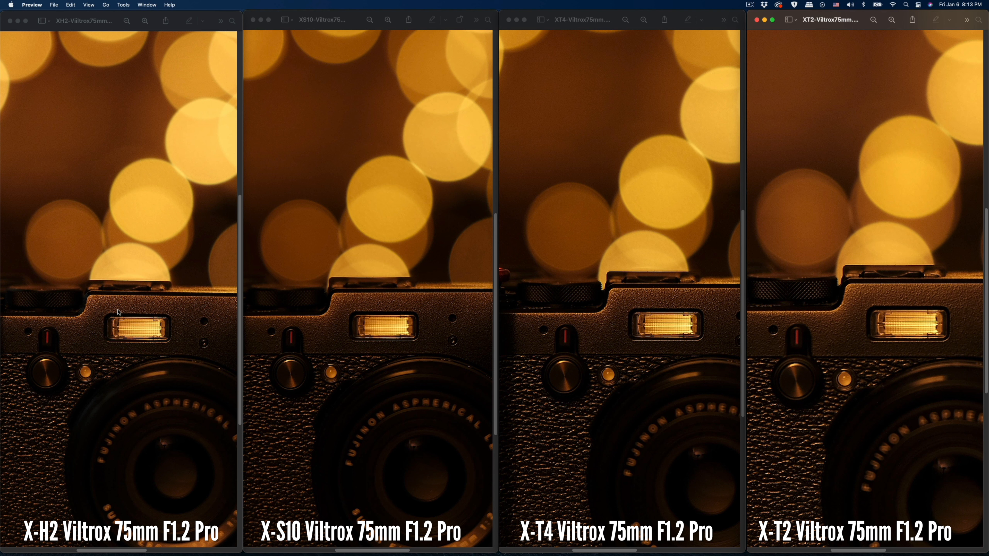
mouse_move(144, 308)
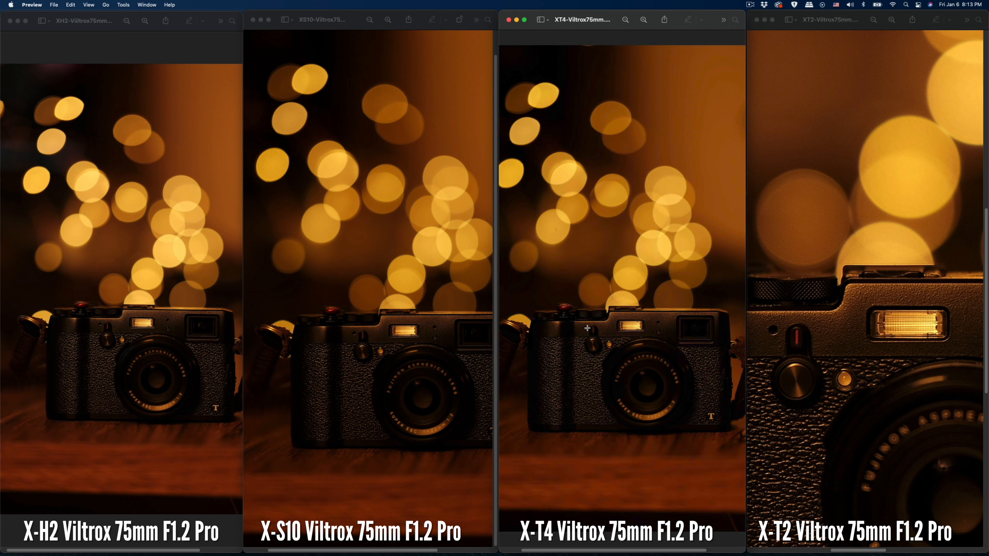
mouse_move(781, 311)
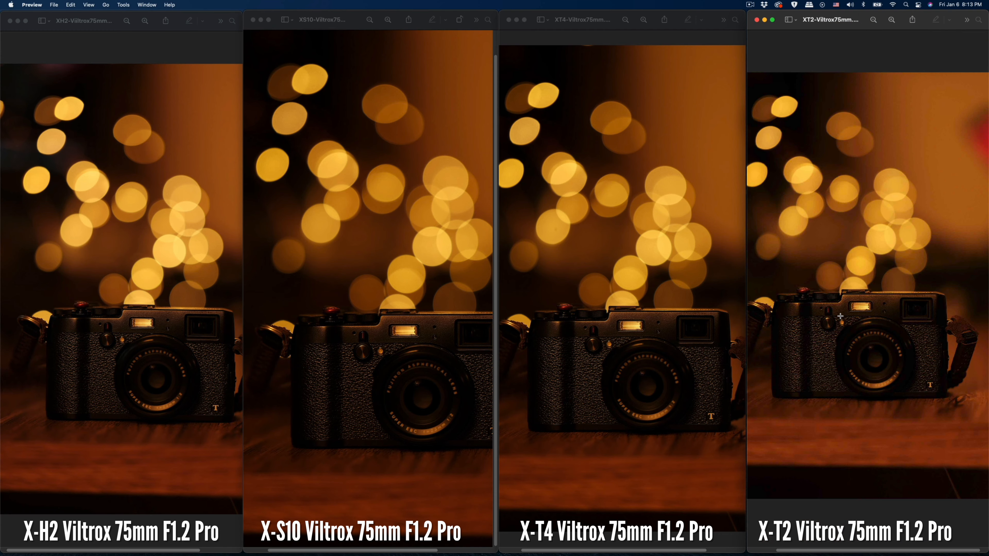
mouse_move(594, 374)
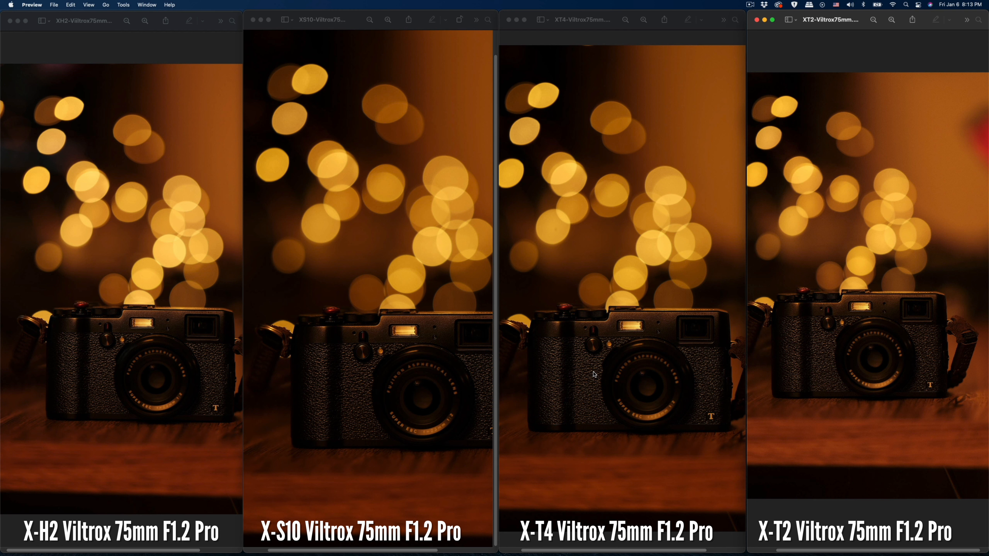
mouse_move(616, 368)
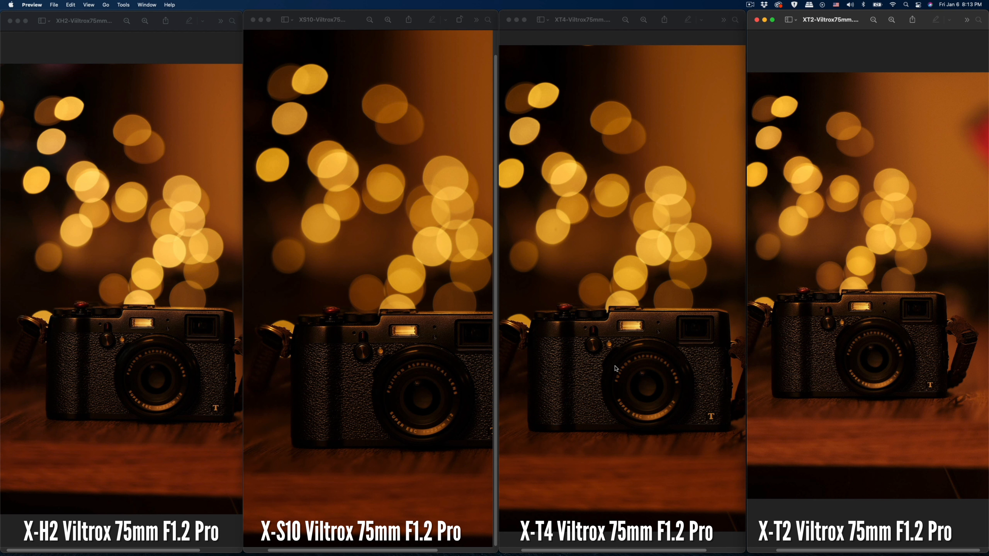